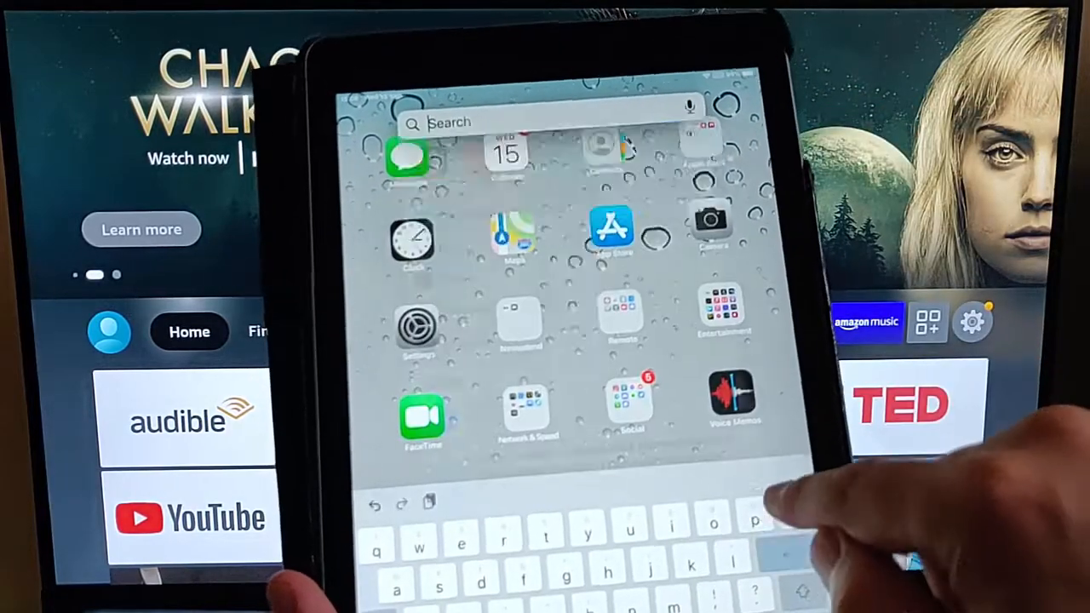
# Search from Spotlight and reach the App Store's search page with the field active
pyautogui.write('authenticator')
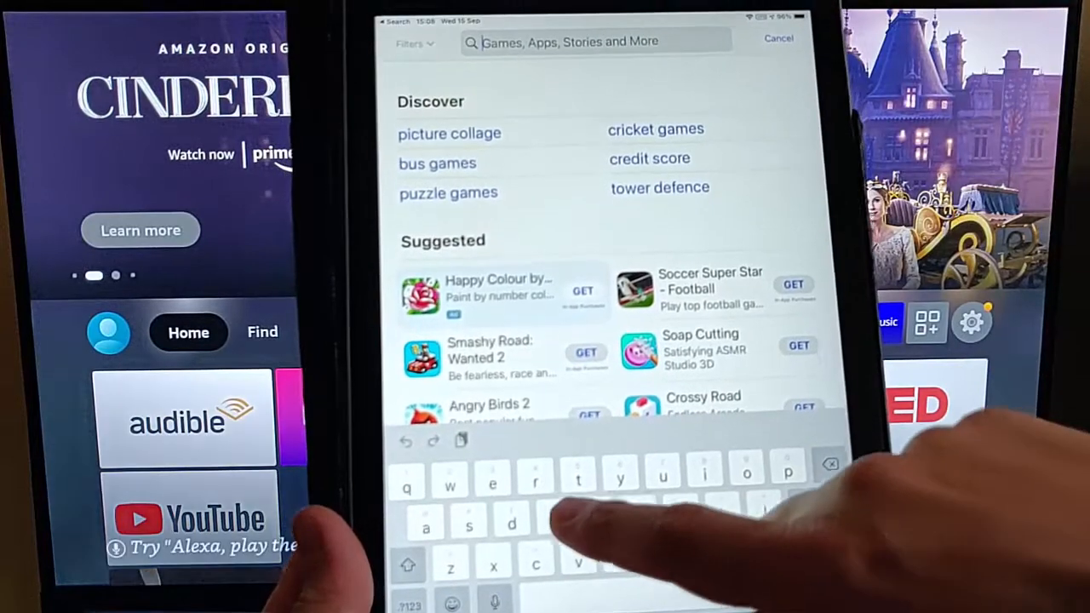
# Search the App Store for 'fire', pick the Amazon Fire TV app and install it
pyautogui.write('fire')
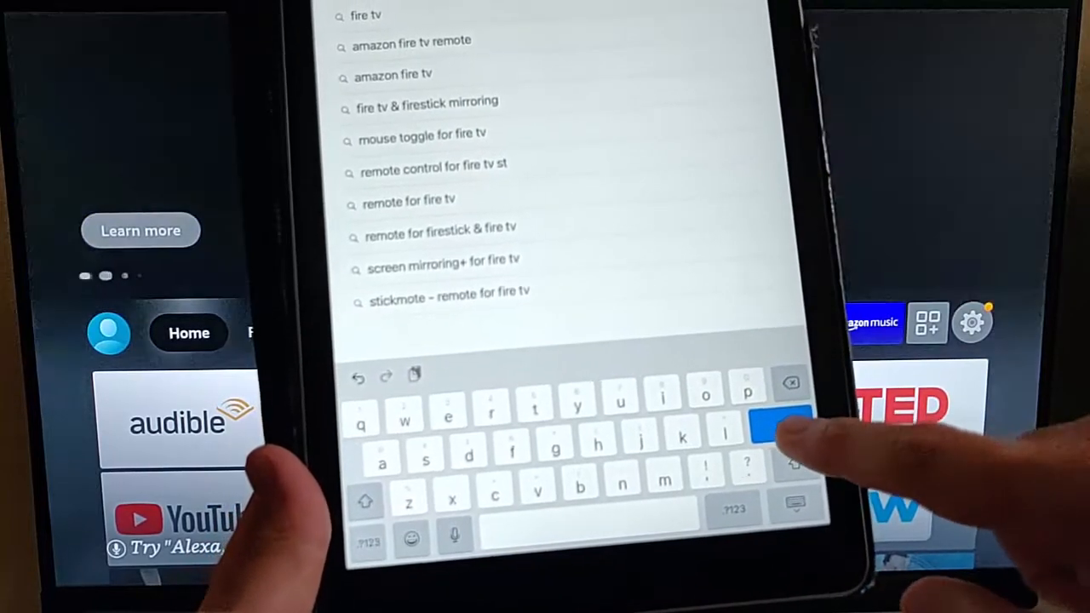
pyautogui.click(781, 424)
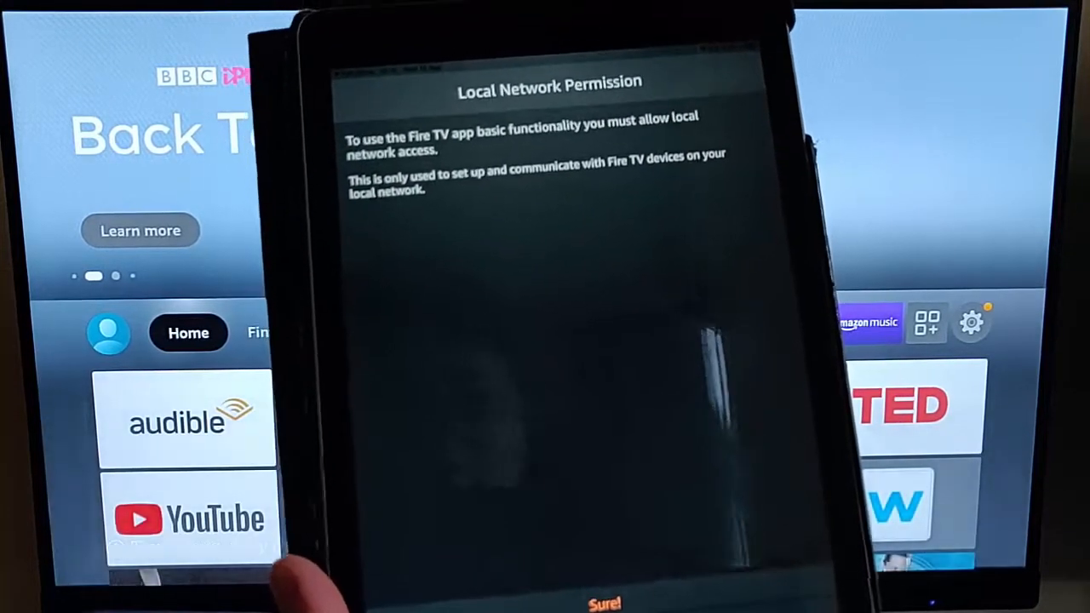
# Allow local network access via 'Sure!' and OK so the app can discover Fire TV devices
pyautogui.click(606, 603)
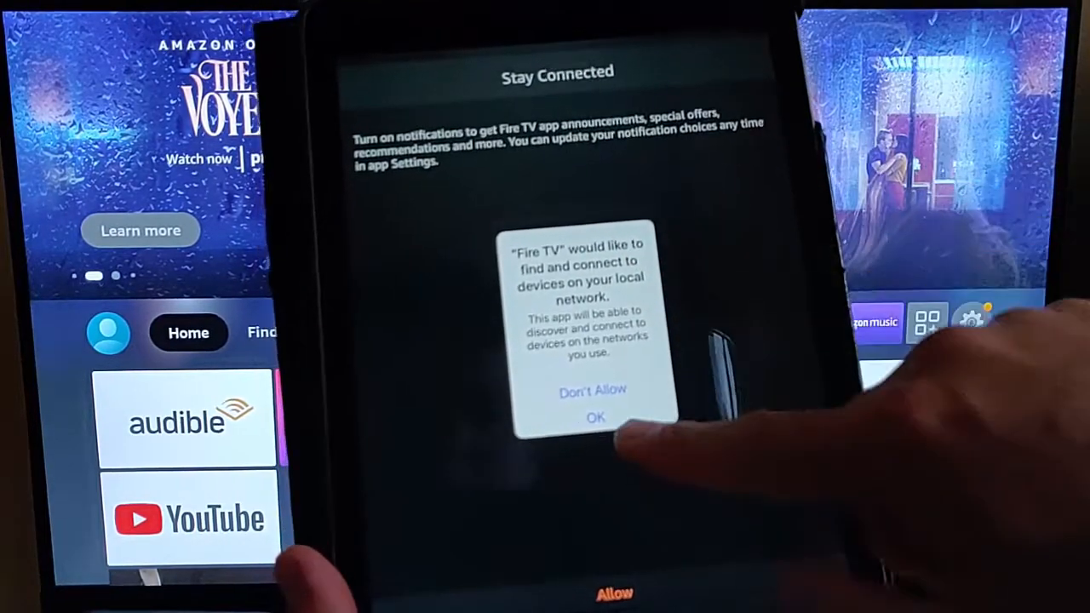
pyautogui.click(596, 419)
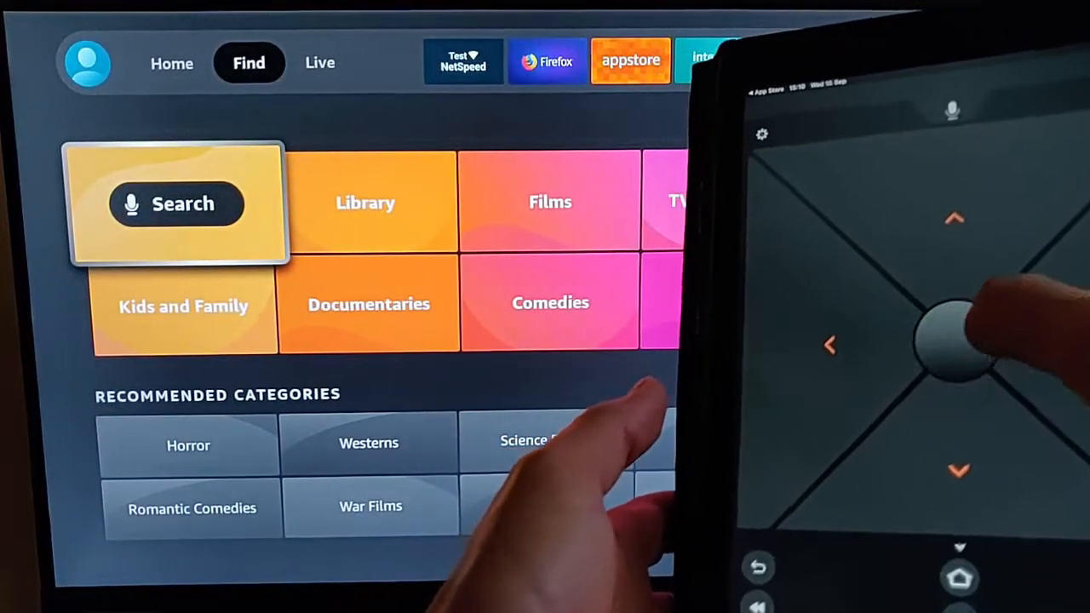
# Select the Search tile on the Fire TV's Find page with the D-pad remote
pyautogui.click(177, 204)
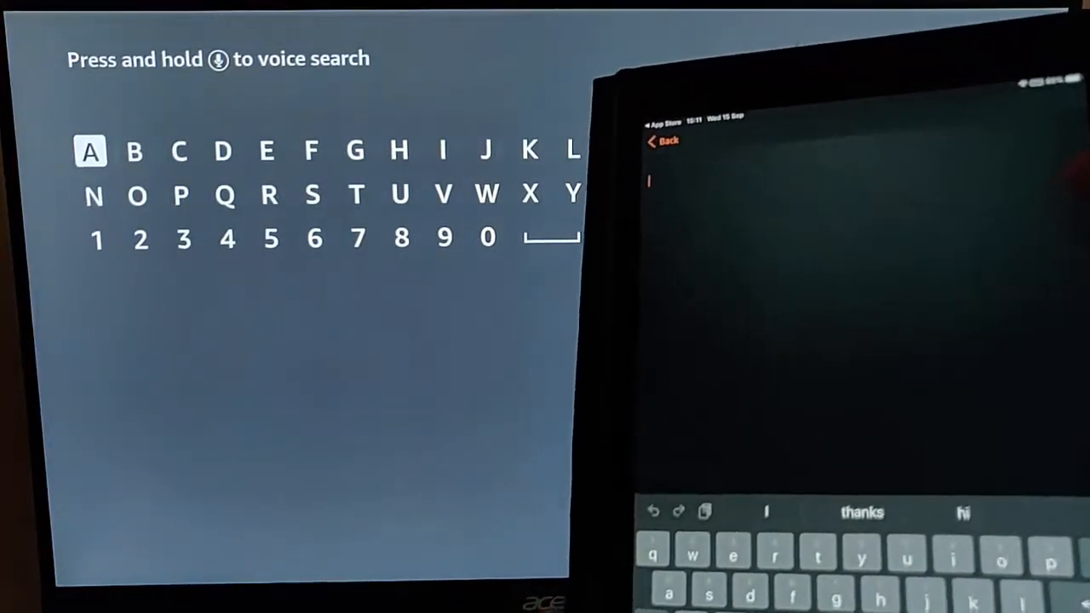
# Enter 'bbc iplayer' into the Fire TV search through the app's keyboard
pyautogui.write('bbc iplayer')
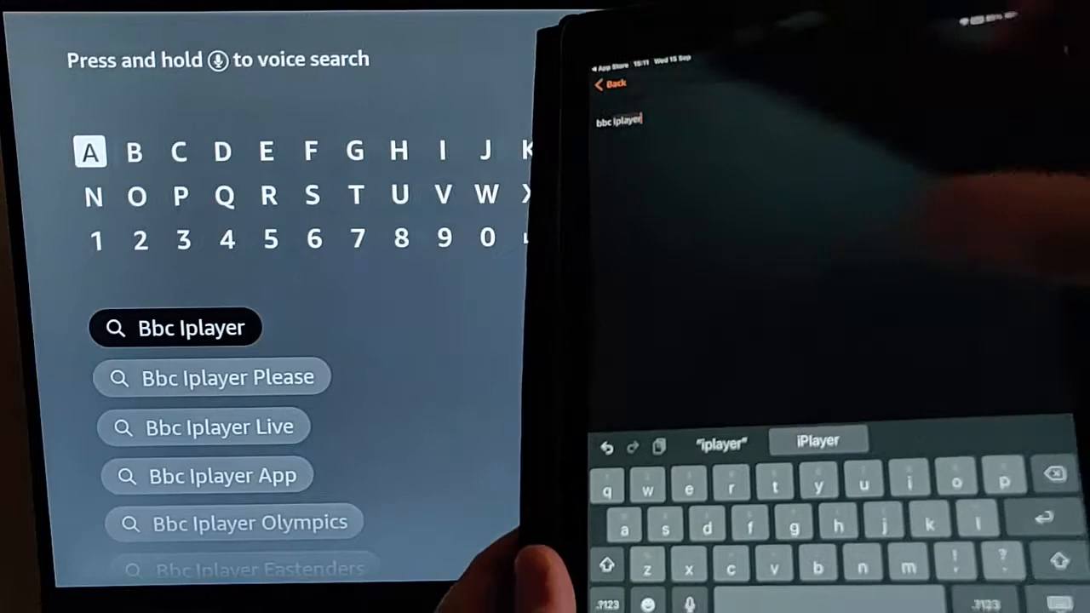
pyautogui.write('a')
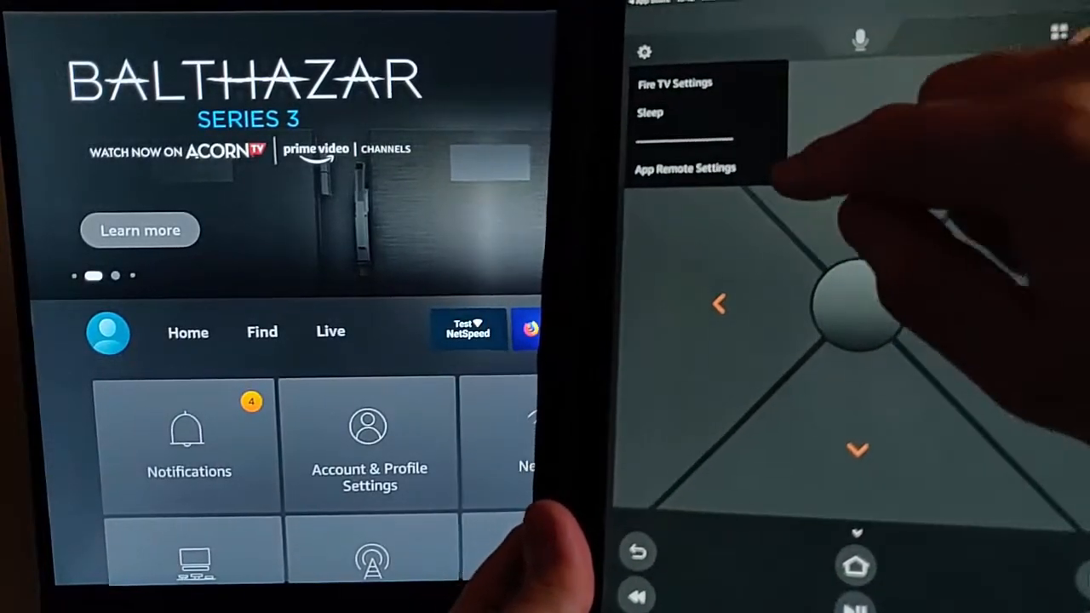
# Reach App Remote Settings showing directional pad and vibration options
pyautogui.click(684, 169)
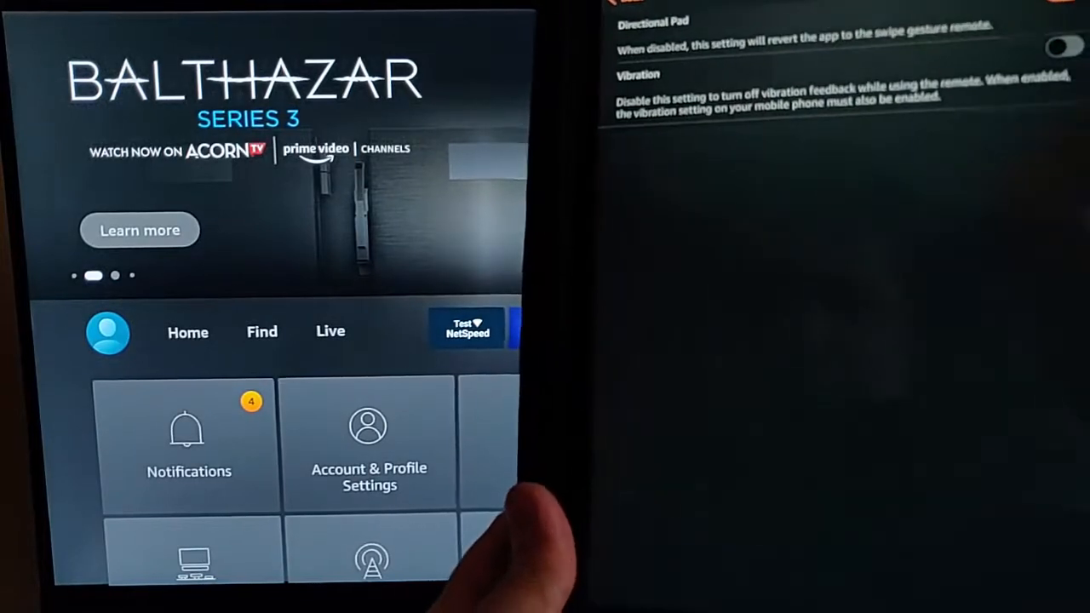